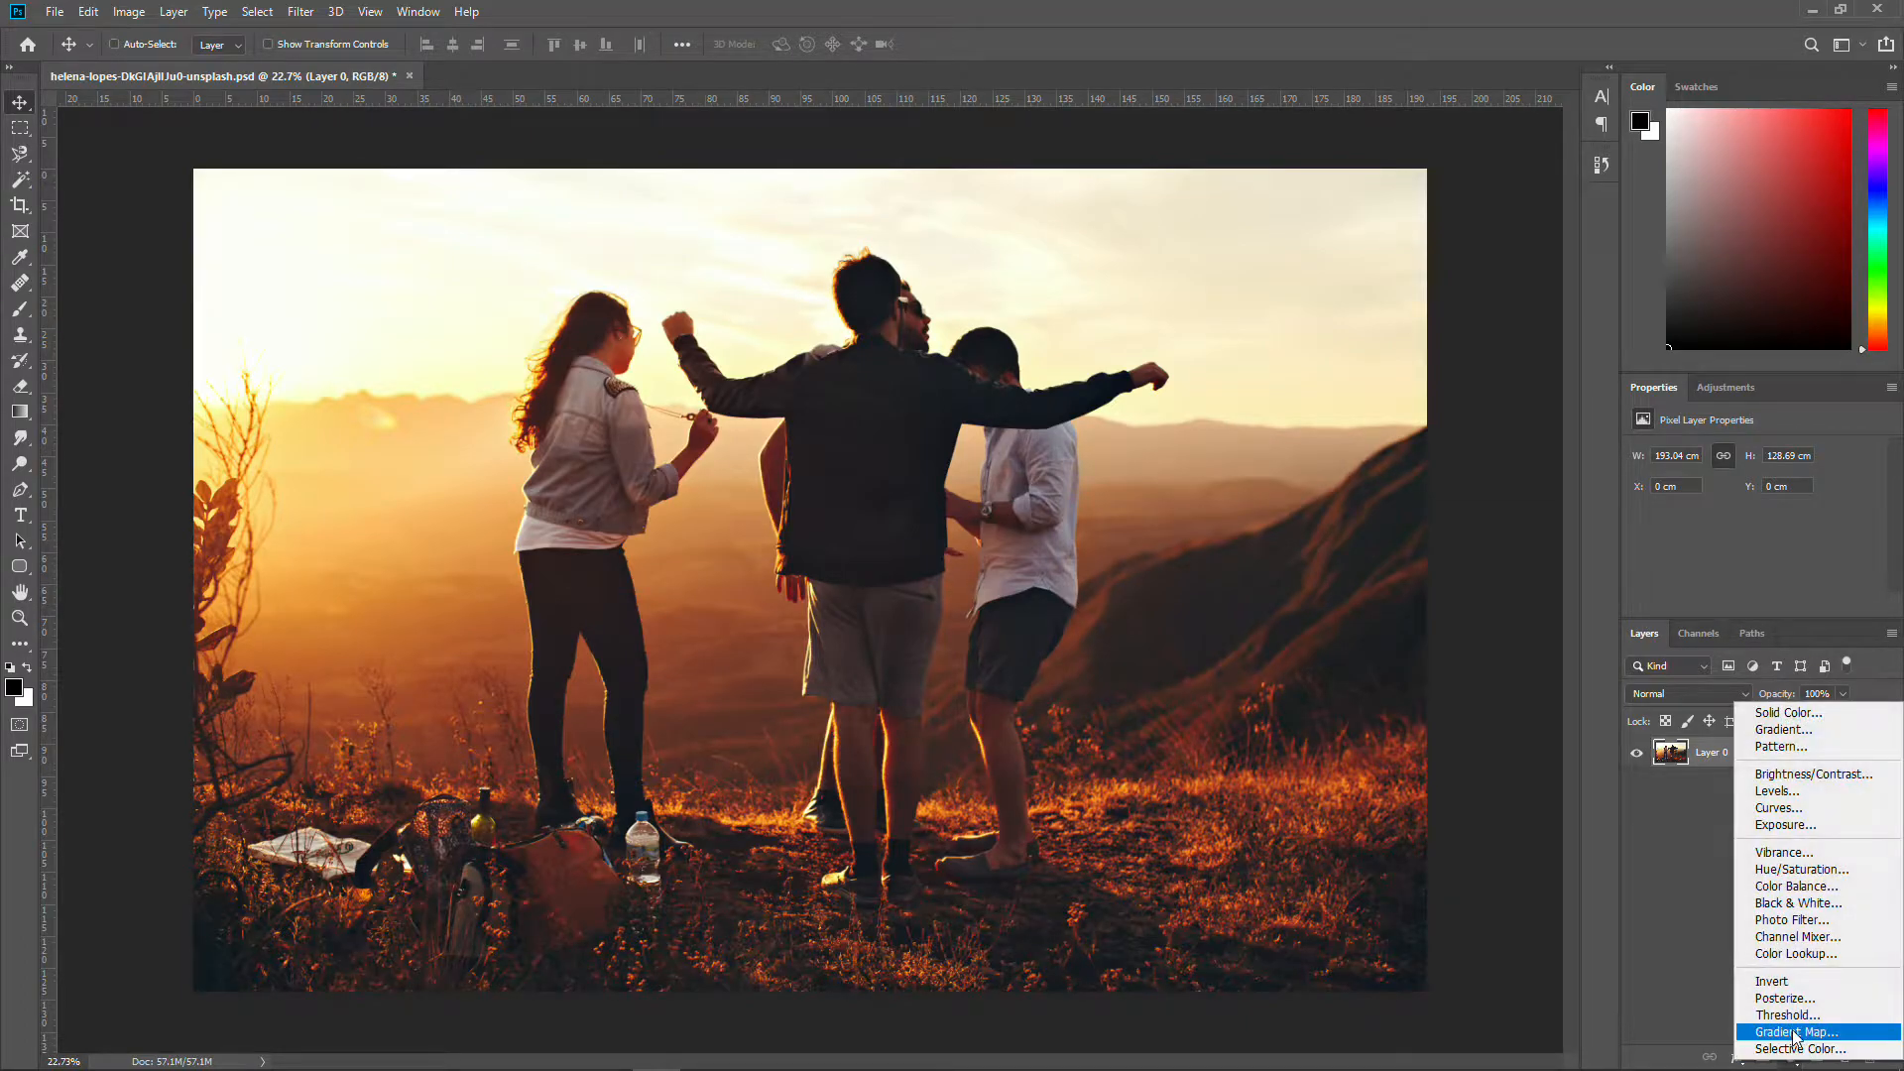
# Add a Gradient Map adjustment layer to make the sunset photo black and white
pyautogui.click(1791, 1031)
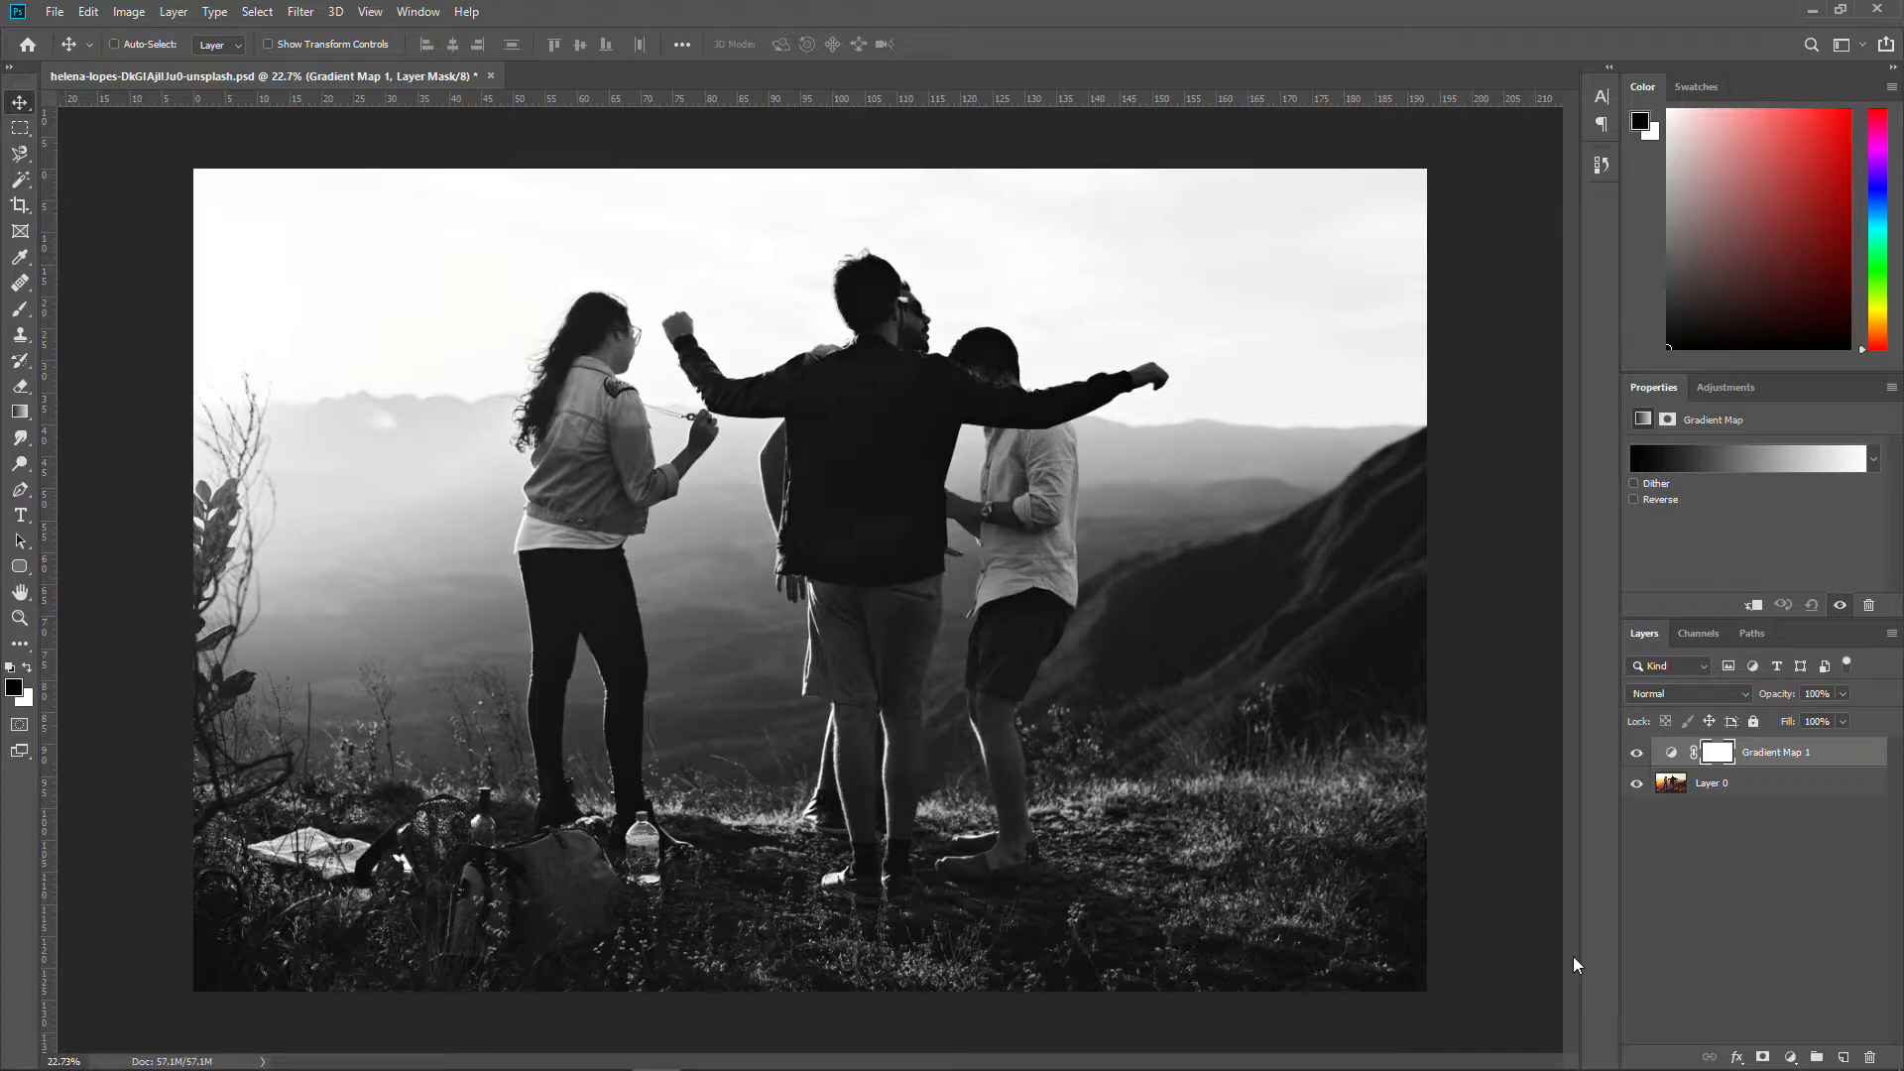
pyautogui.moveTo(1803, 1002)
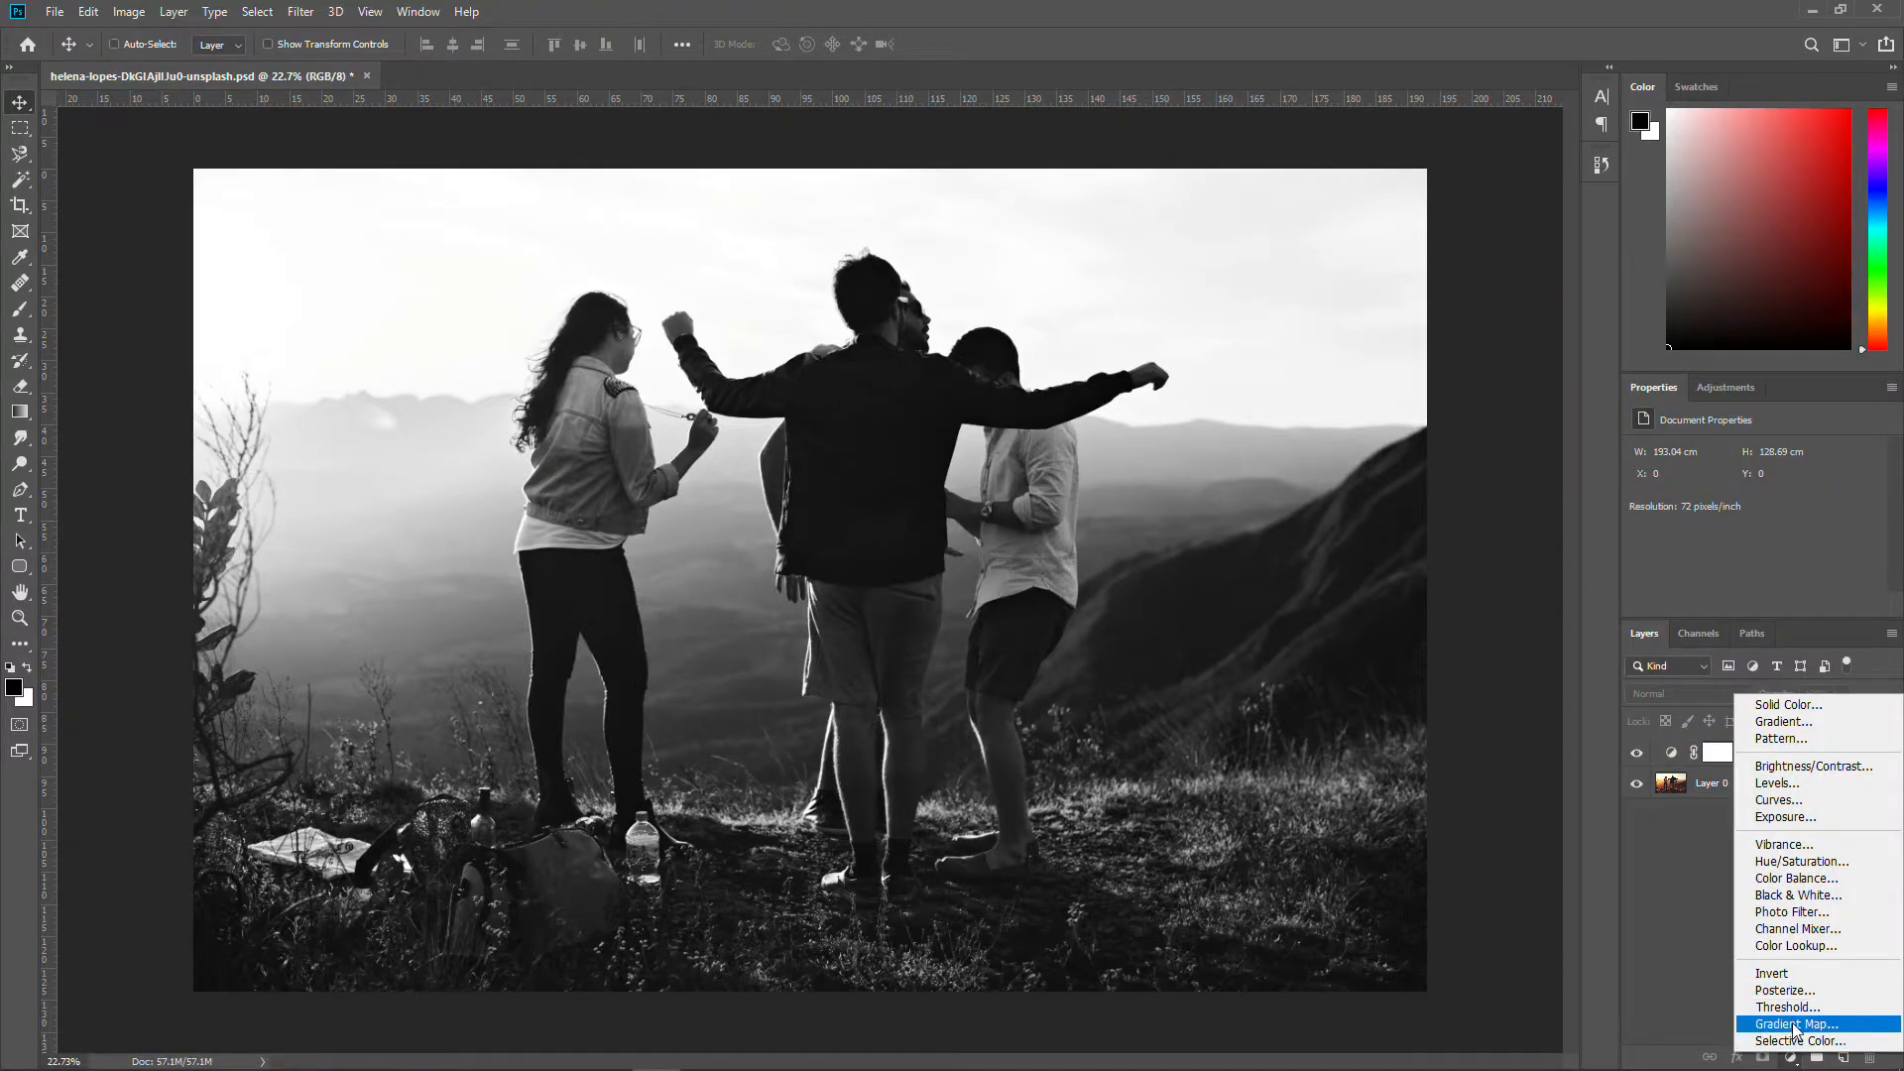
# Add Gradient Map 2 in Multiply mode at about 46% opacity, then select Gradient Map 1
pyautogui.click(1799, 1023)
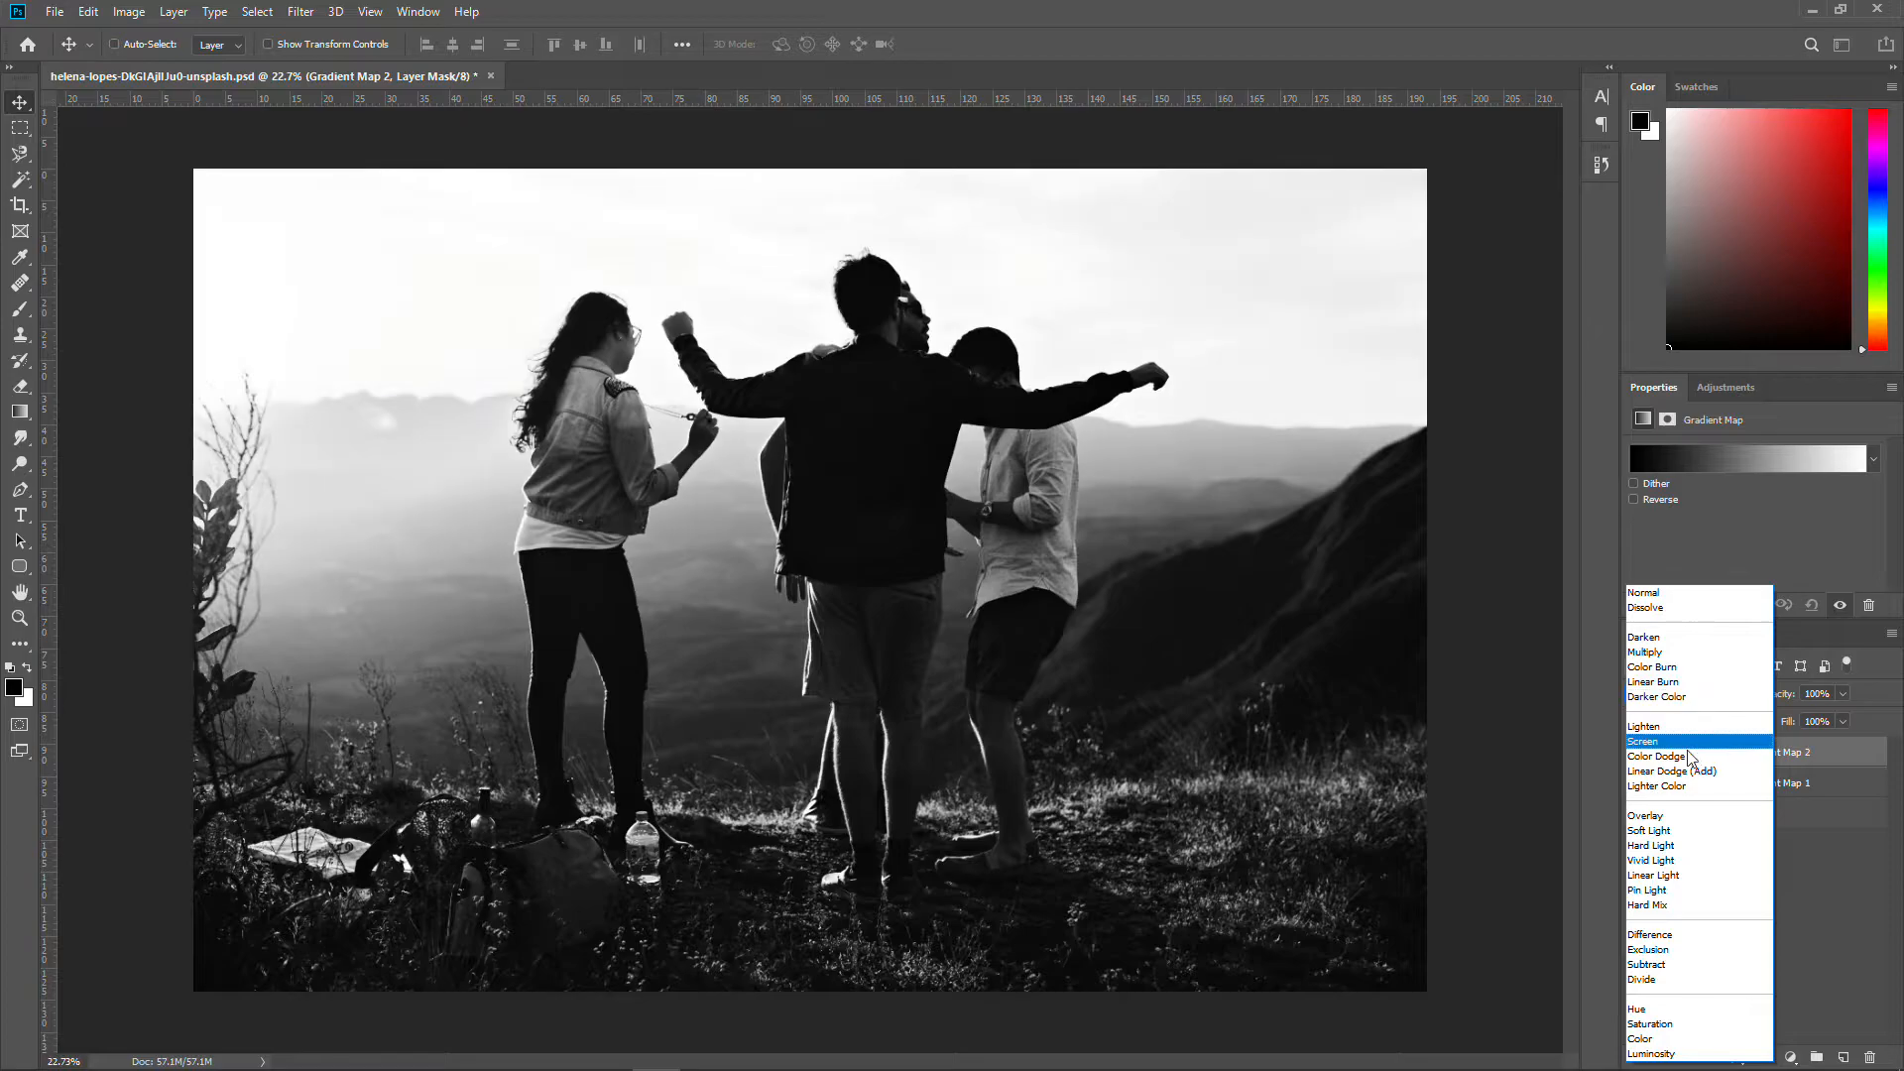
pyautogui.click(1652, 934)
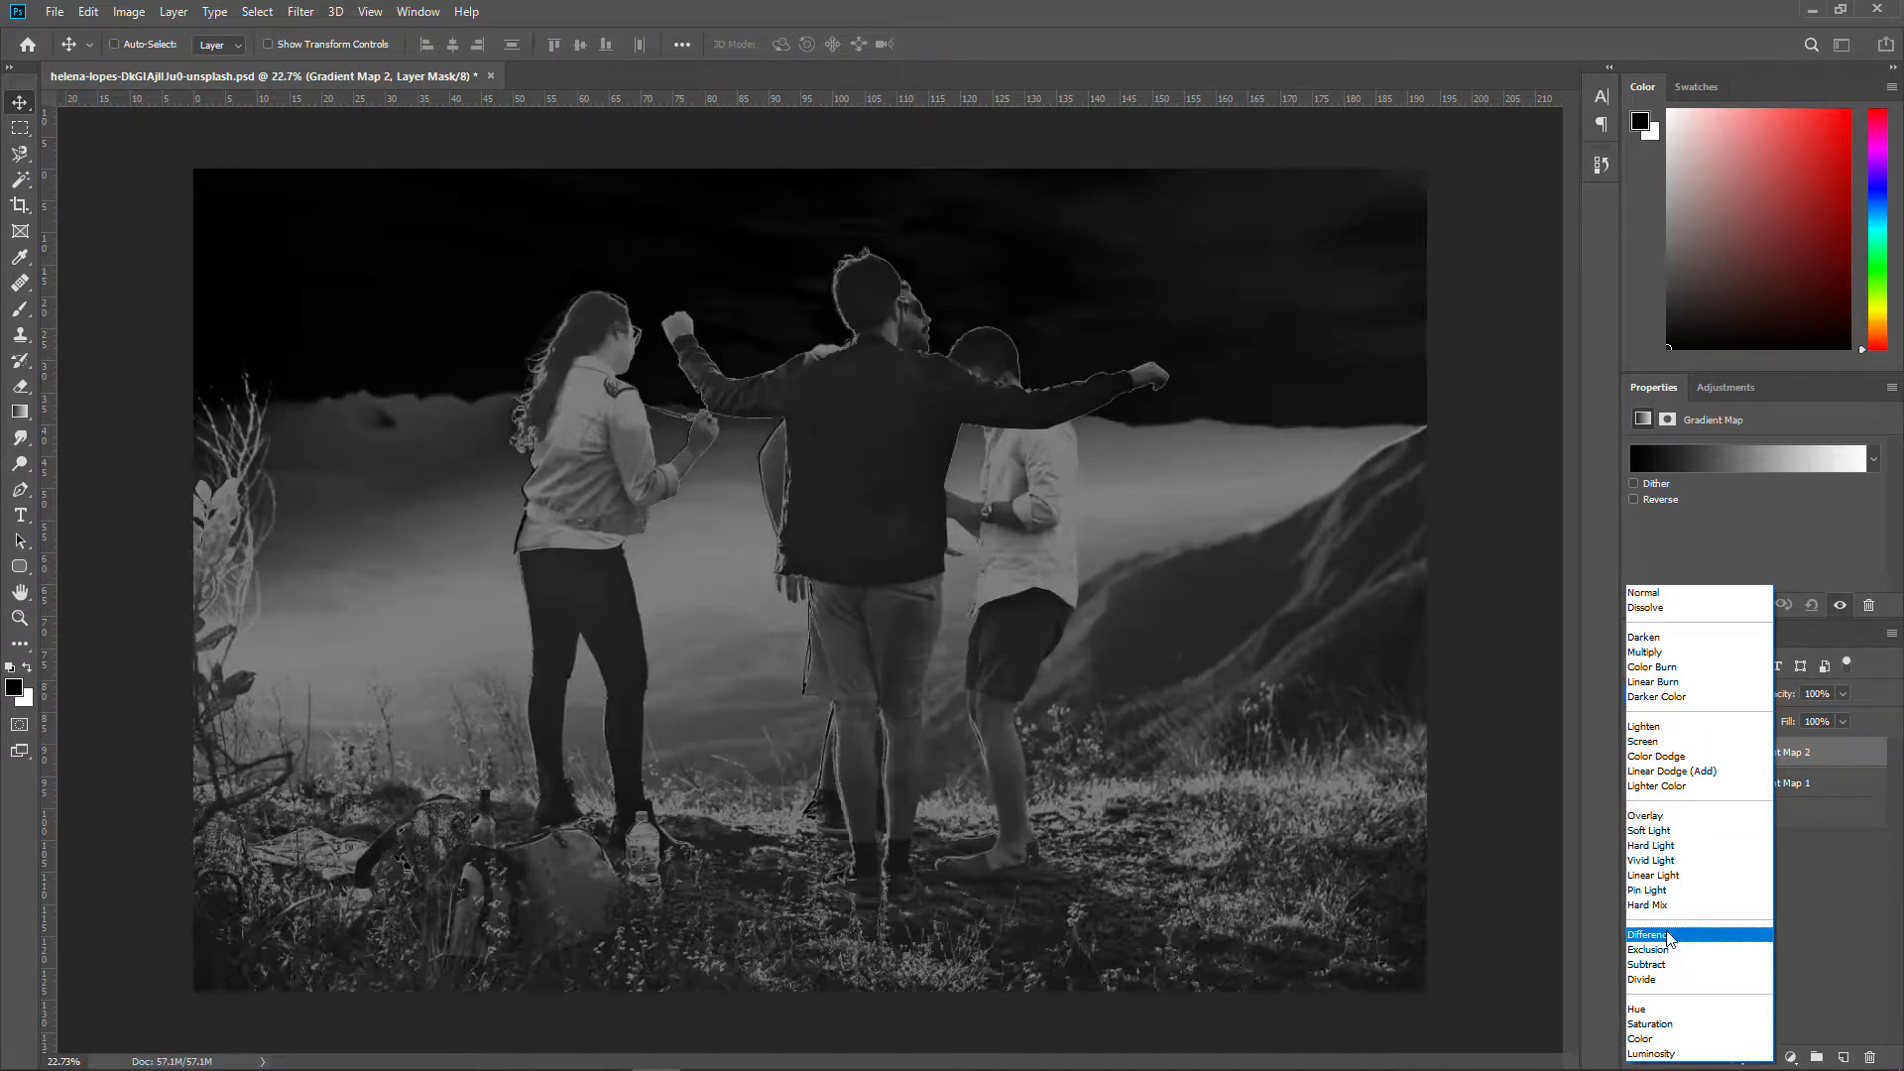
pyautogui.click(1644, 653)
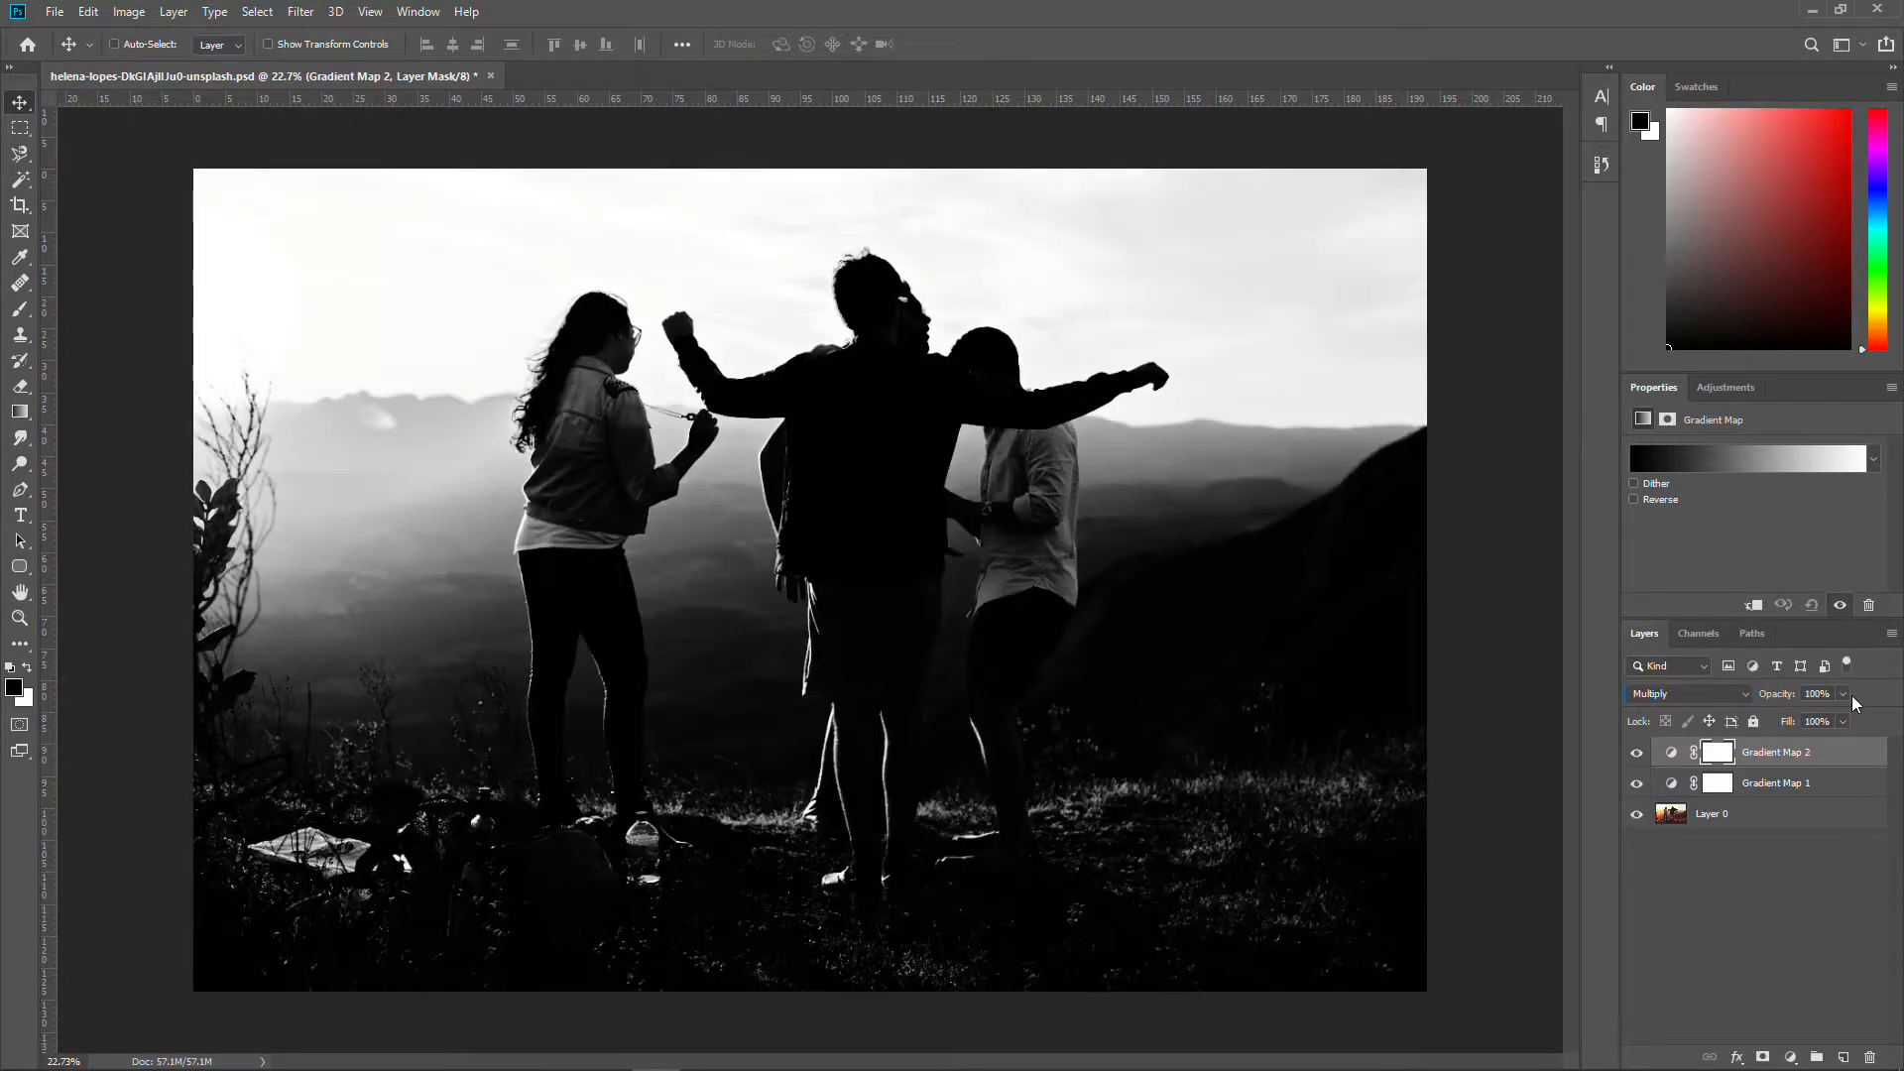
pyautogui.moveTo(1818, 694); pyautogui.dragTo(1797, 695)
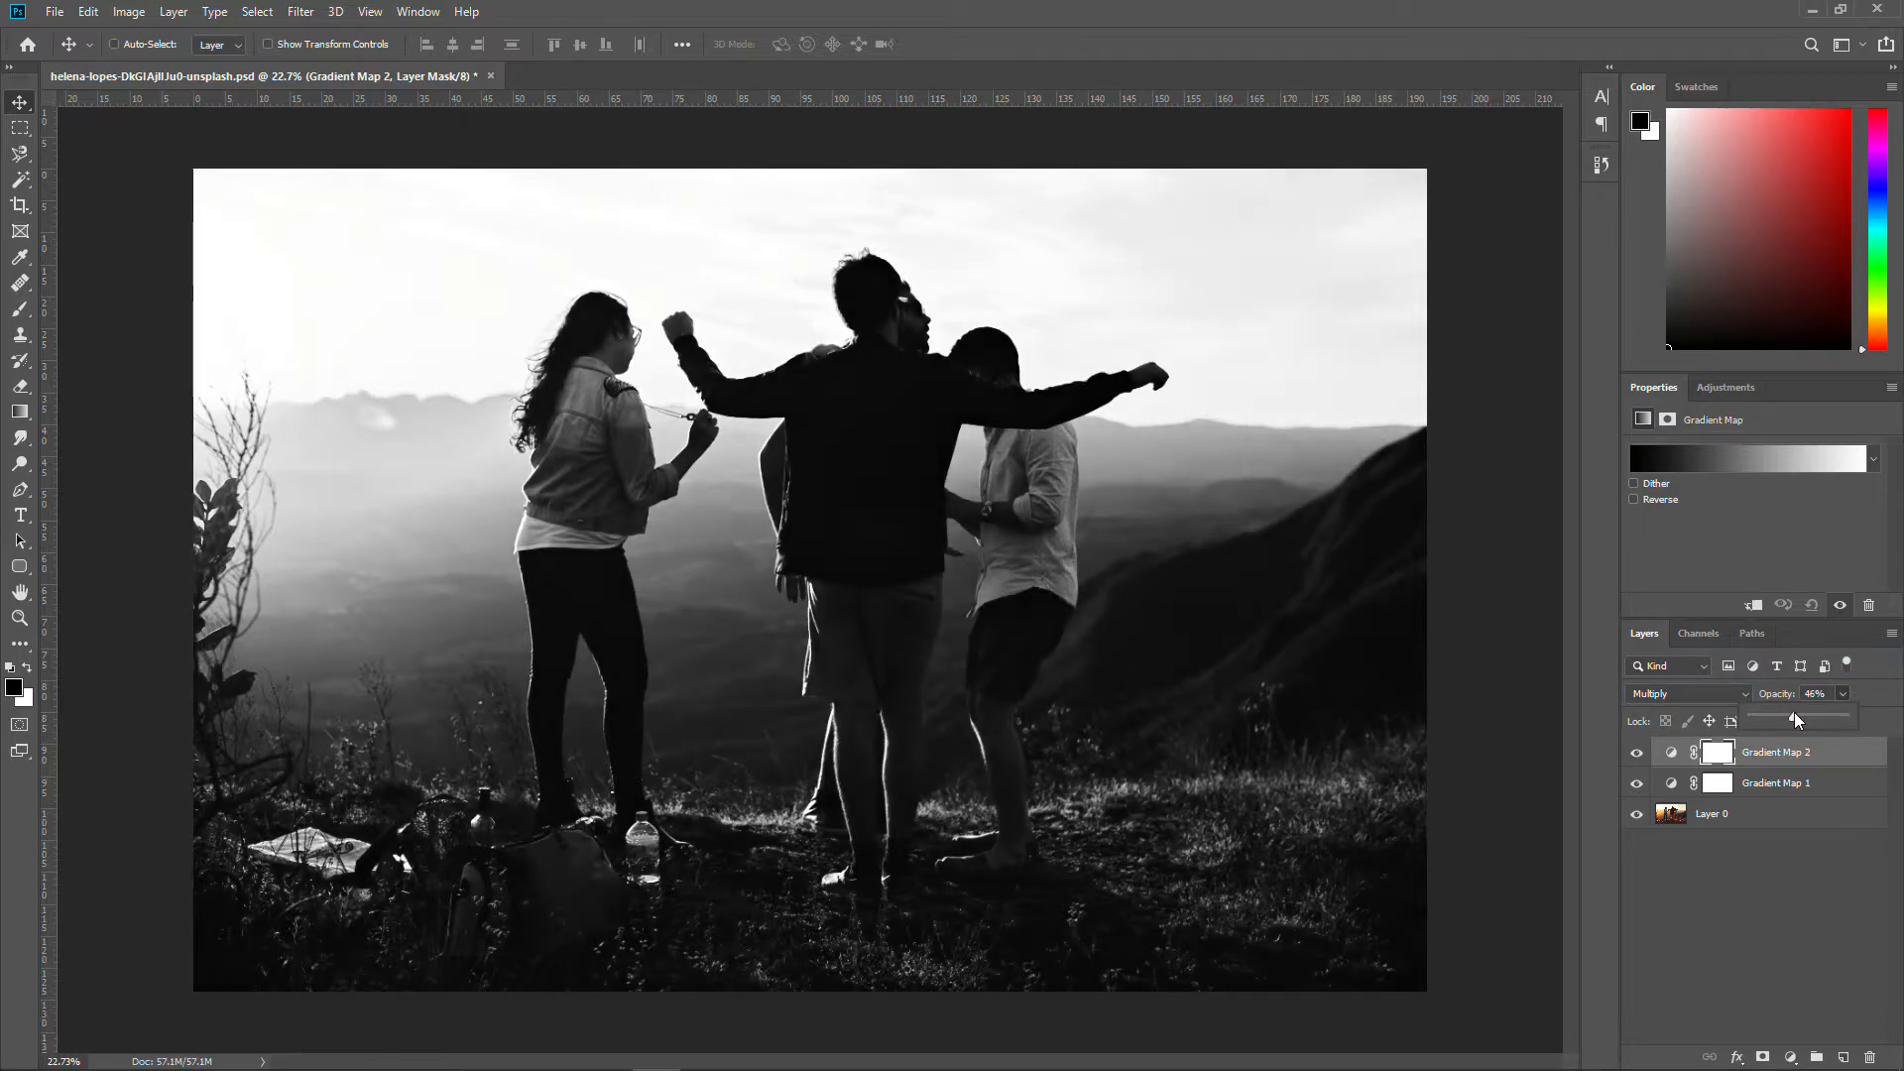
pyautogui.click(1777, 782)
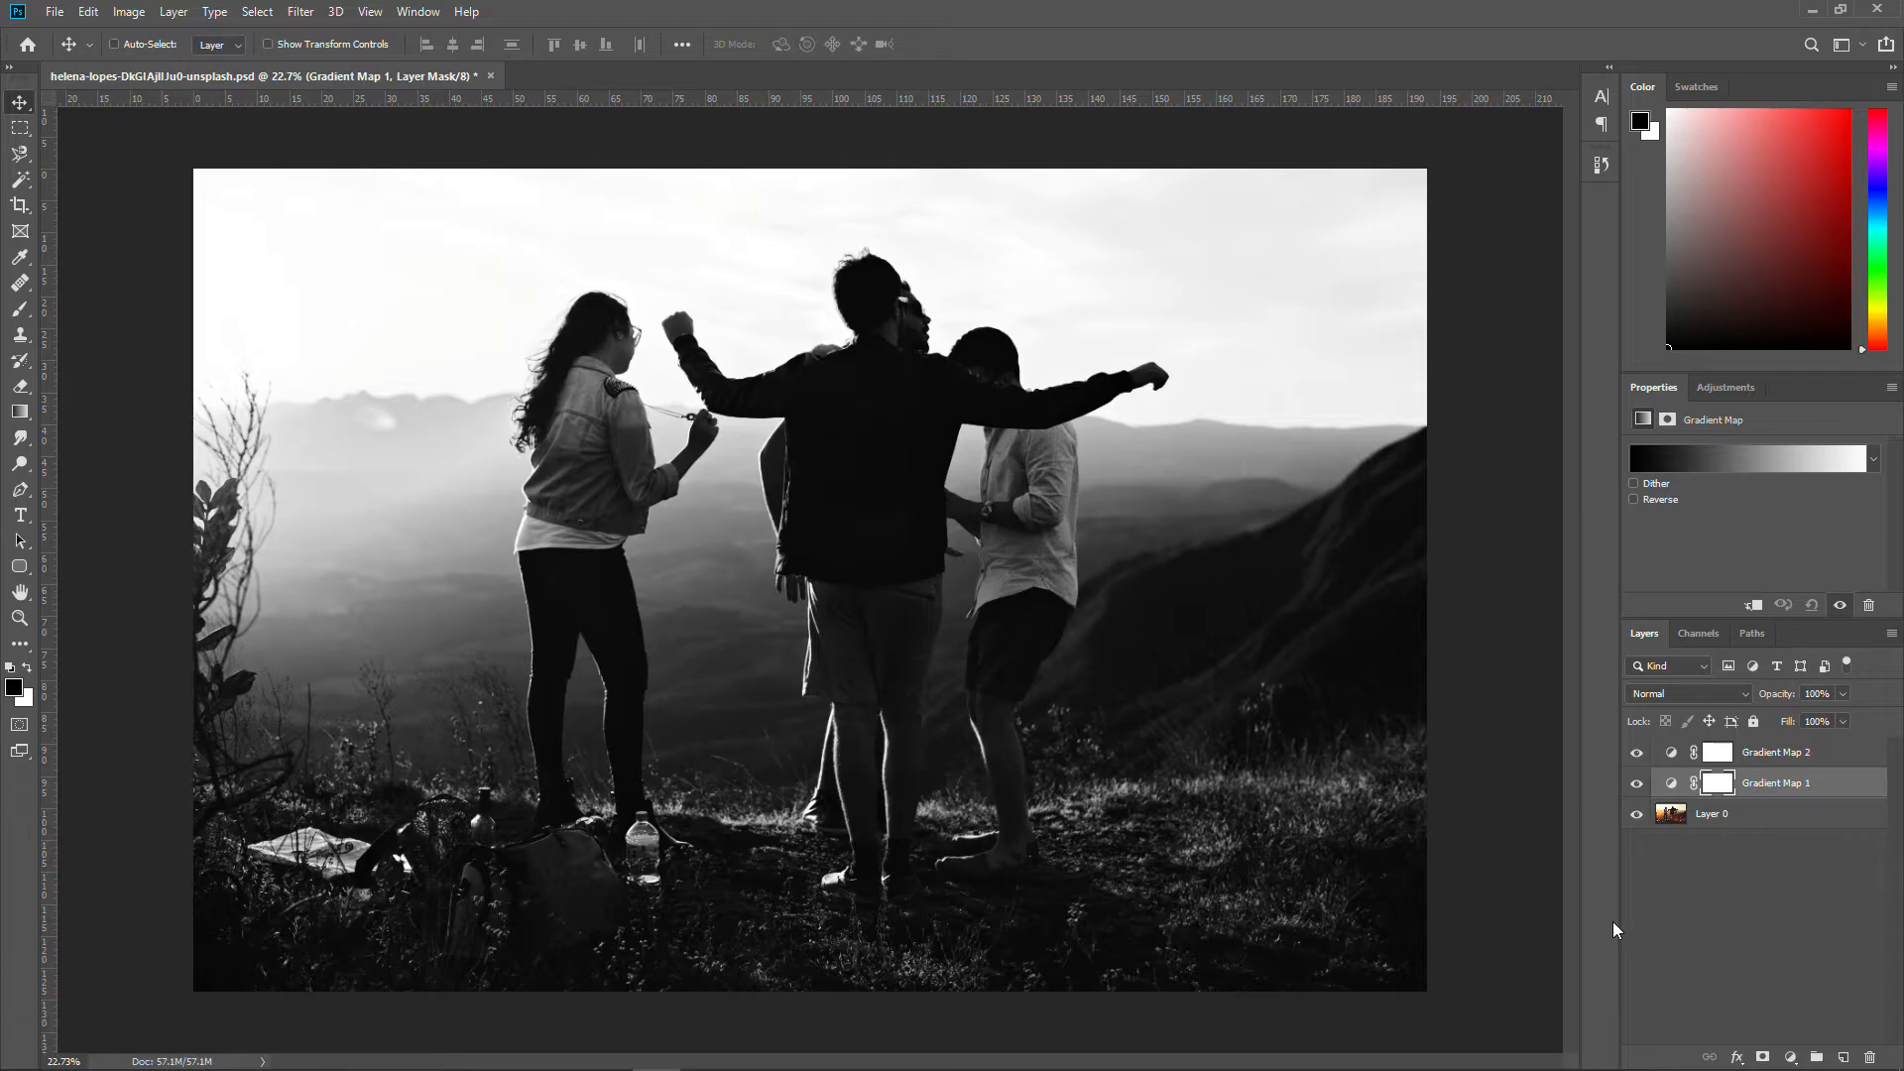
pyautogui.moveTo(1642, 926)
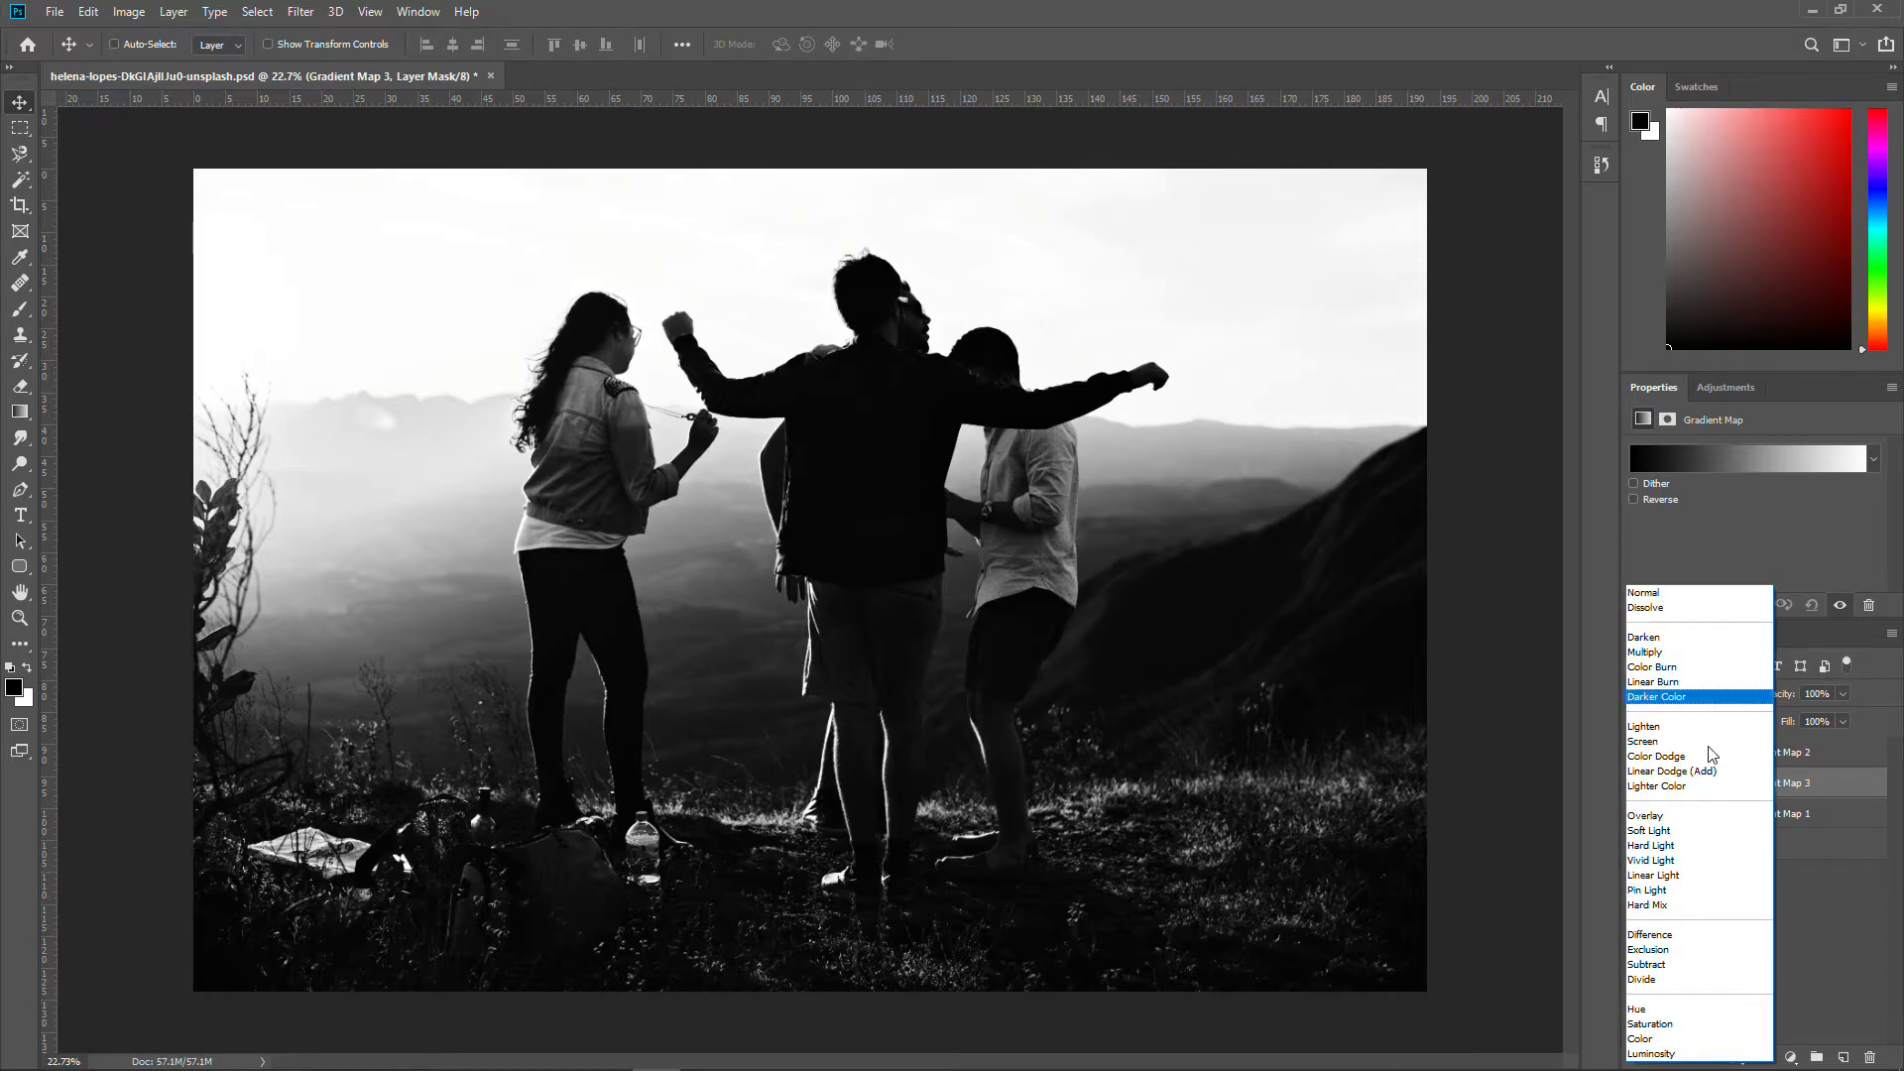
# Set Gradient Map 3 to Screen mode and settle its opacity at about 26%
pyautogui.click(1642, 740)
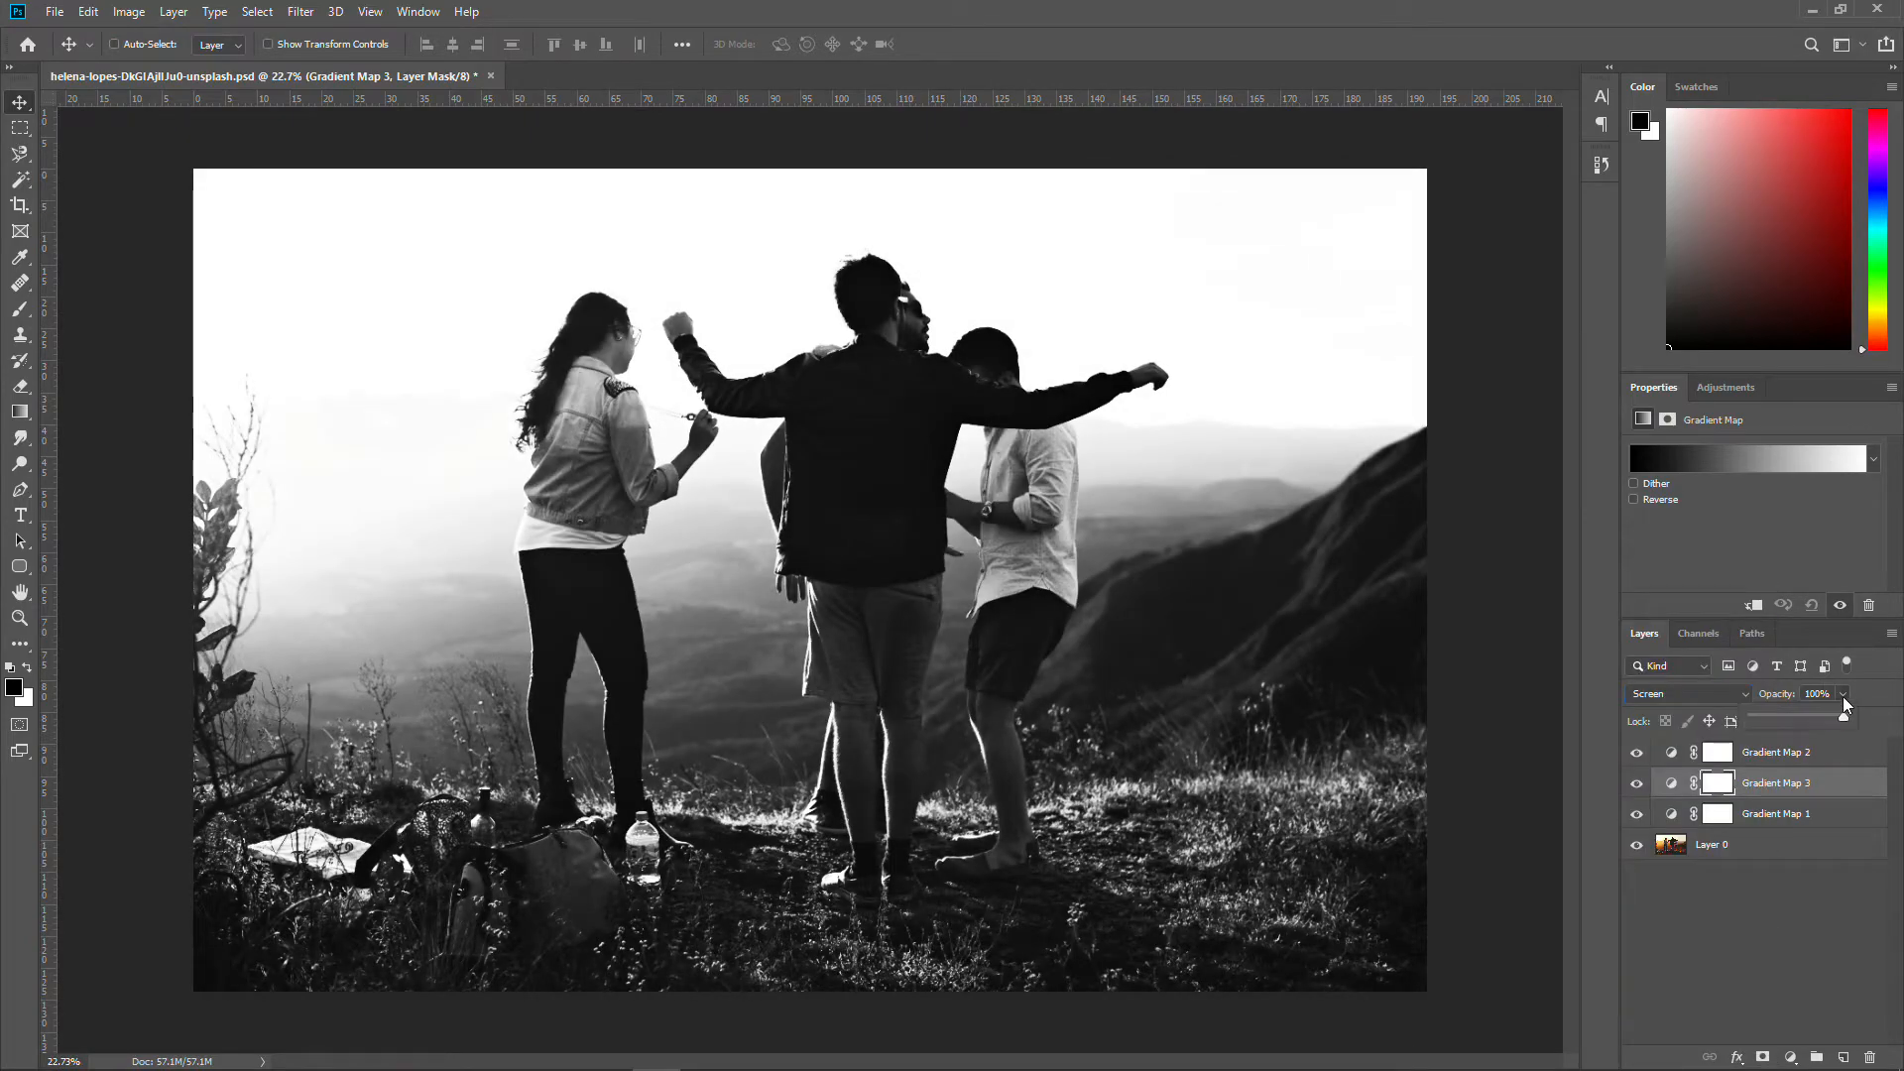
pyautogui.moveTo(1843, 716); pyautogui.dragTo(1782, 716)
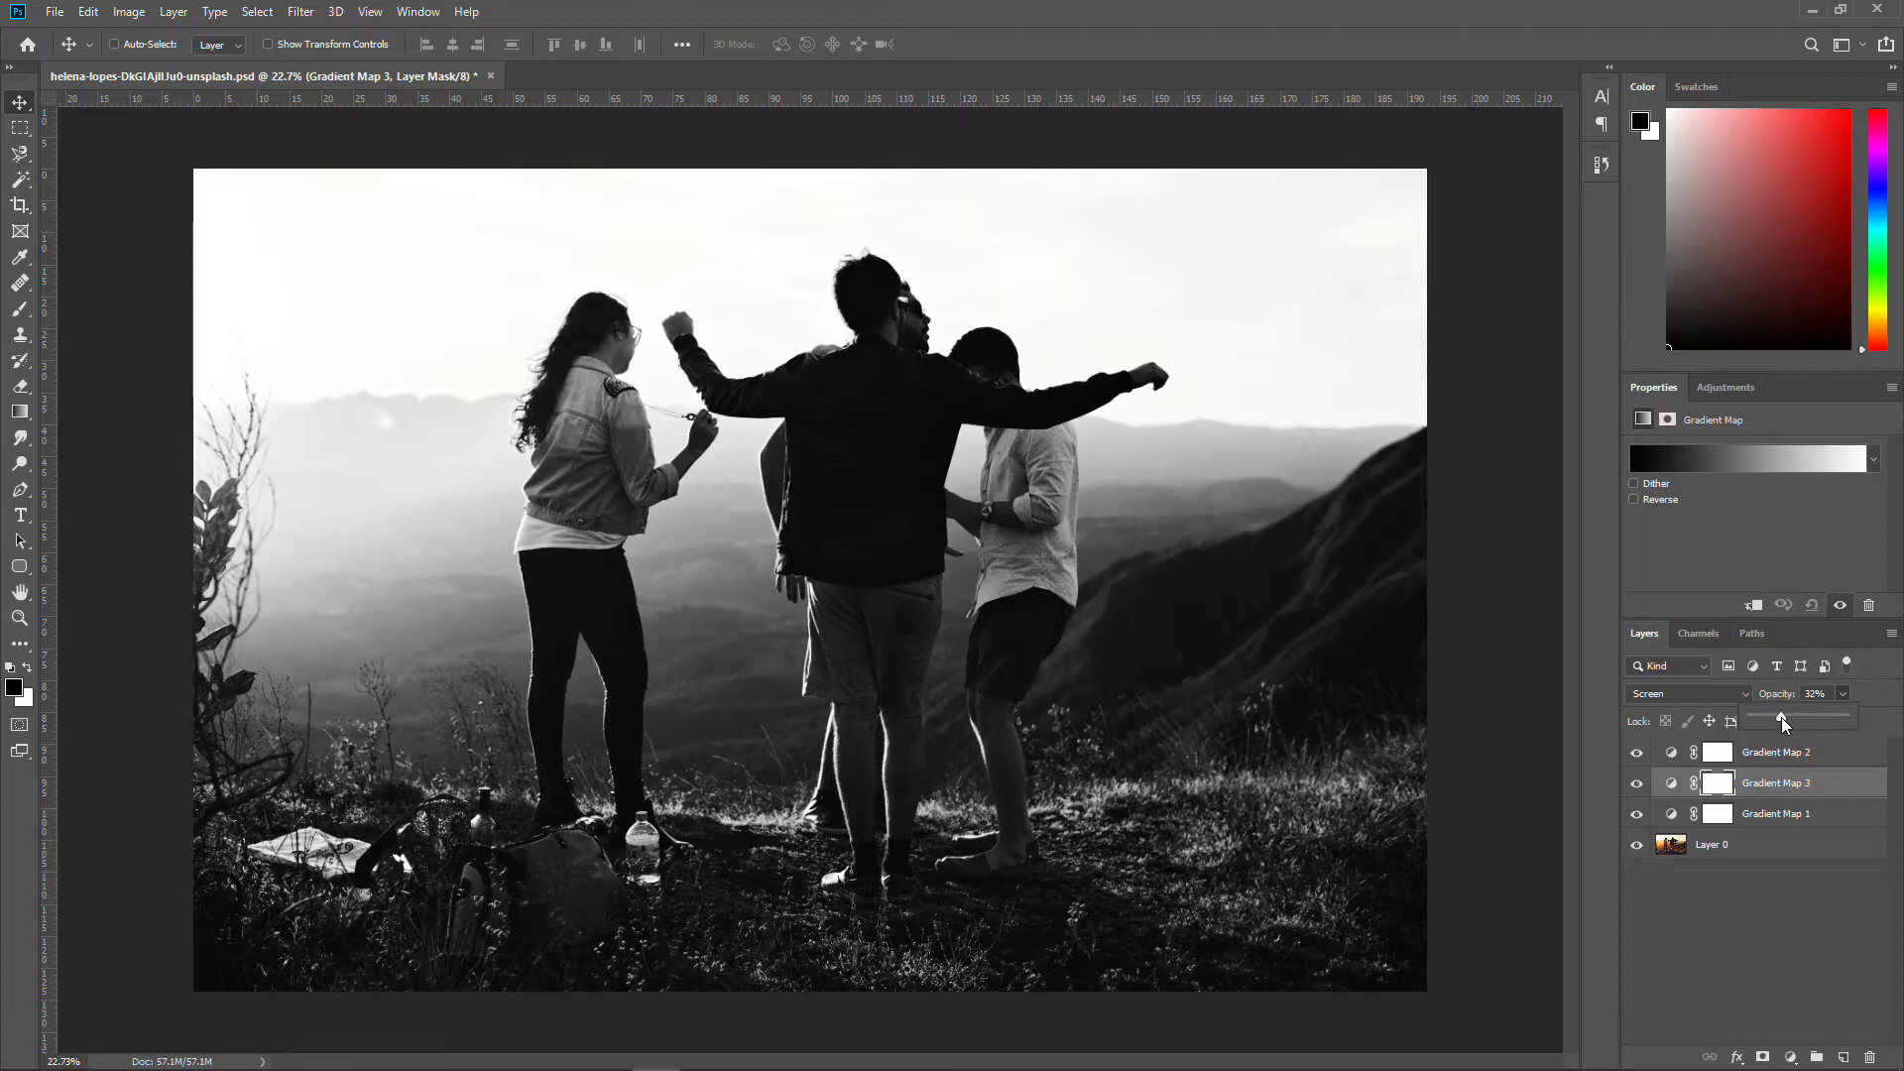
pyautogui.moveTo(1780, 720); pyautogui.dragTo(1785, 720)
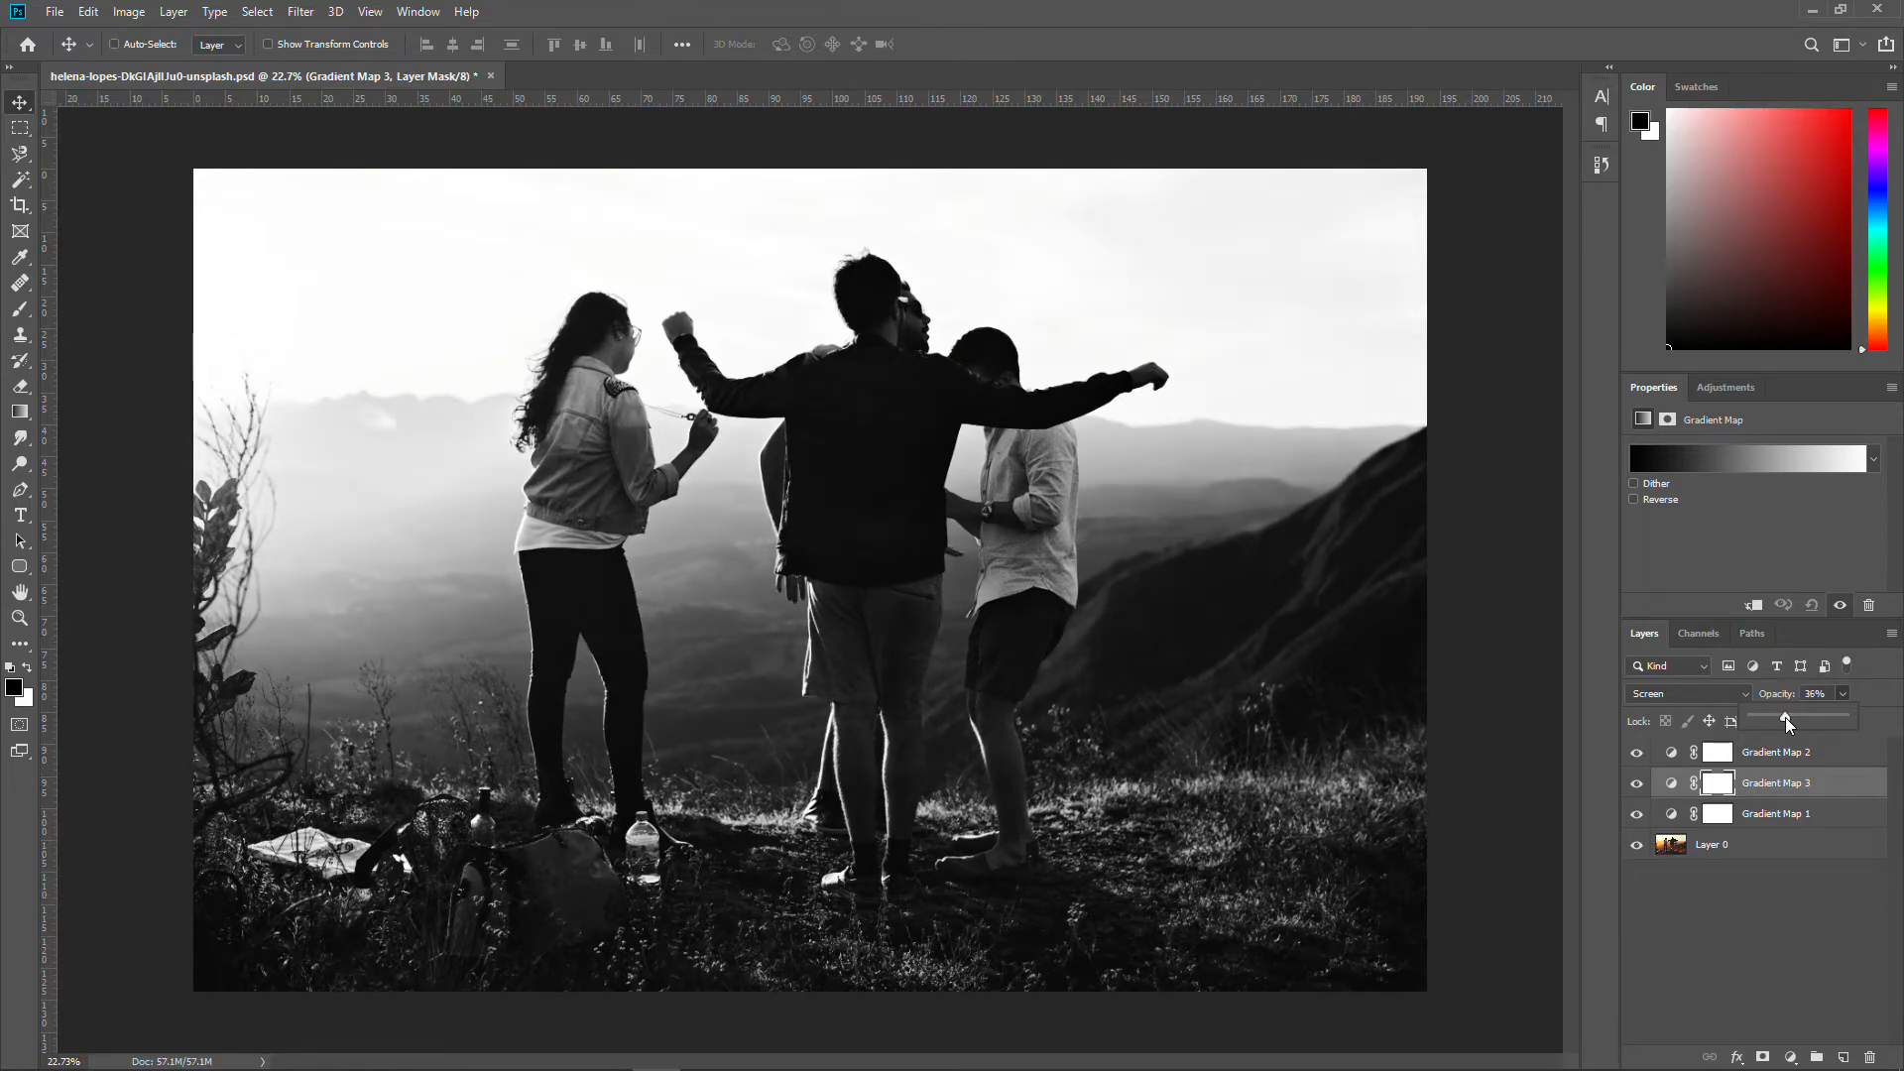
pyautogui.moveTo(1791, 720); pyautogui.dragTo(1777, 720)
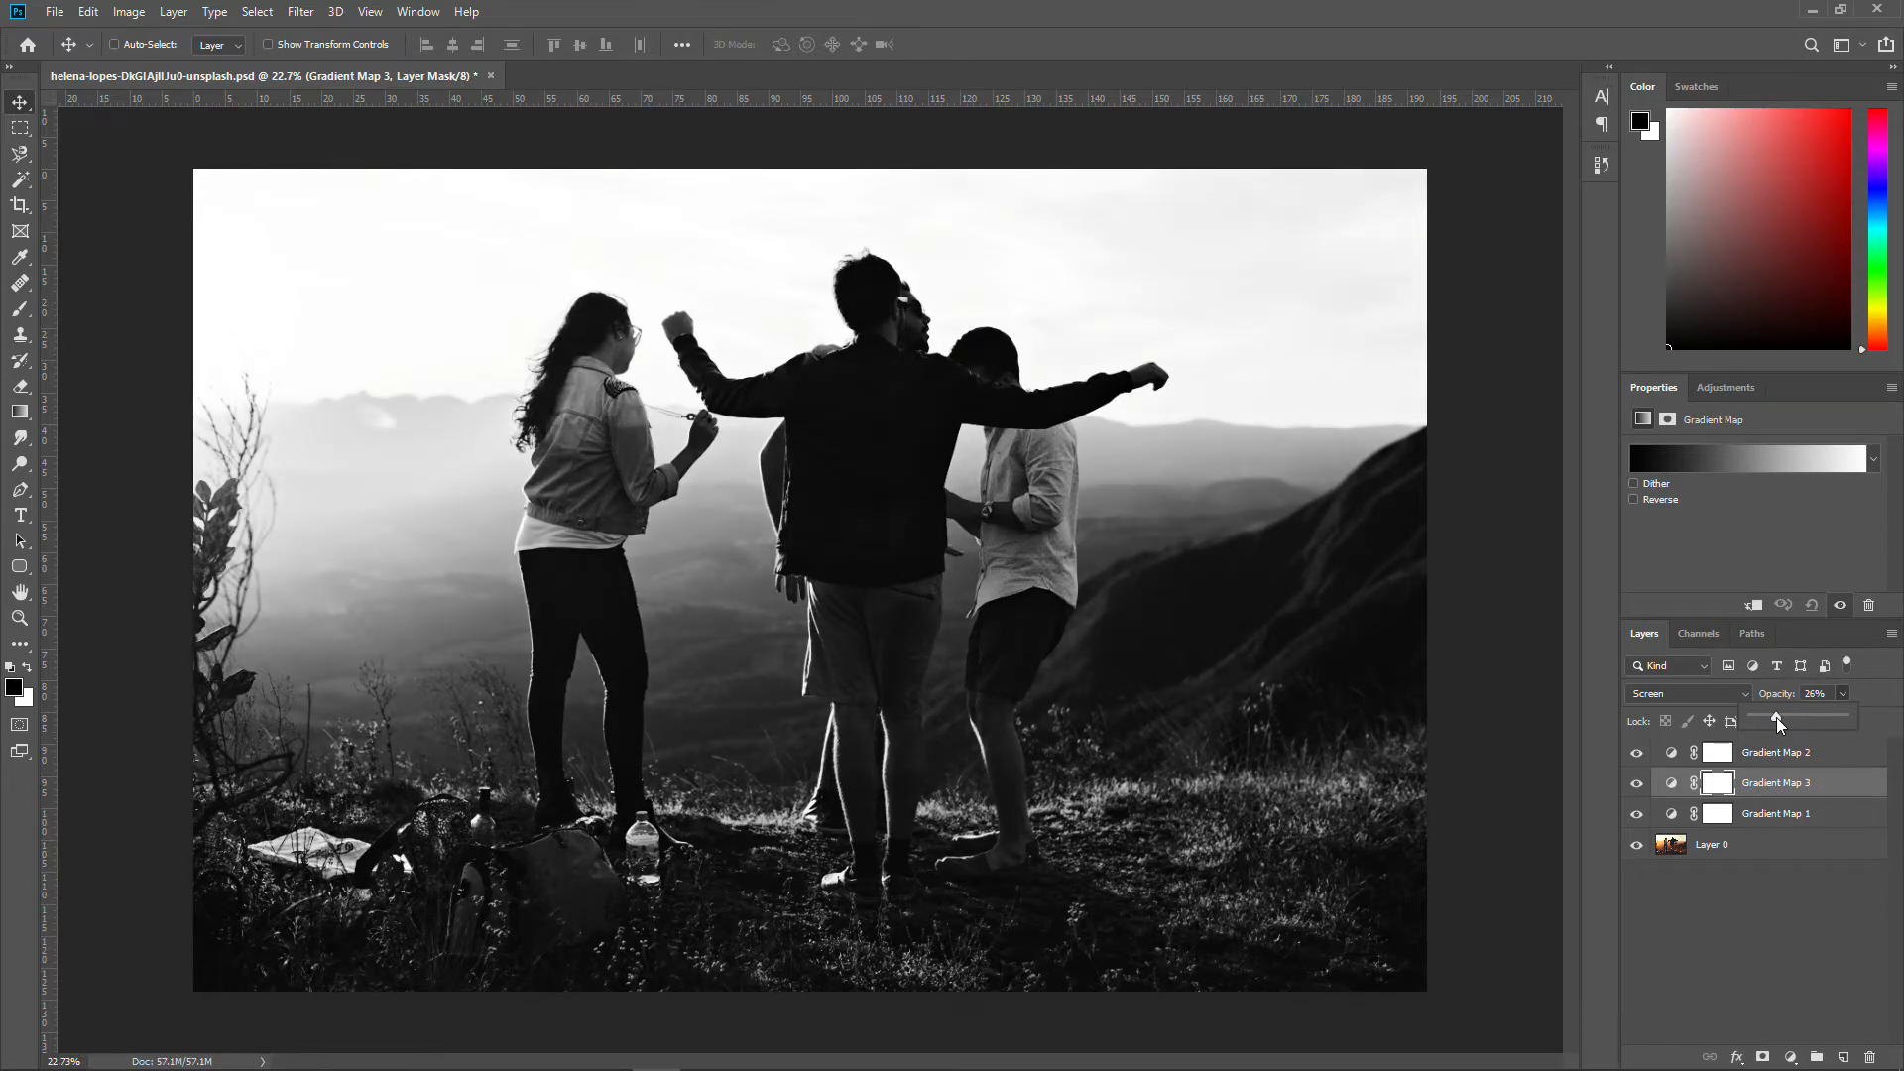